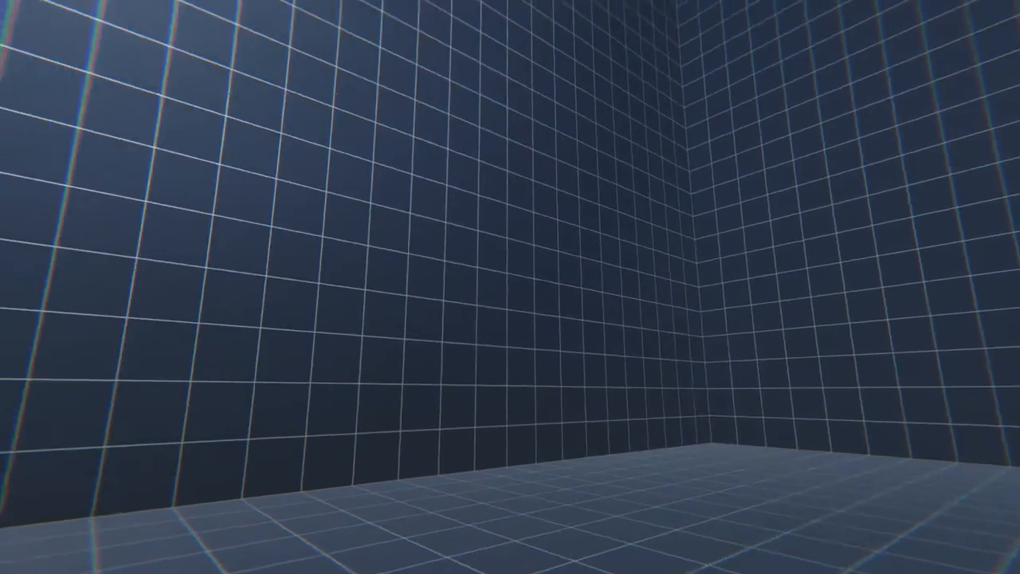
{"action": "mouse_move", "coordinate": [510, 286]}
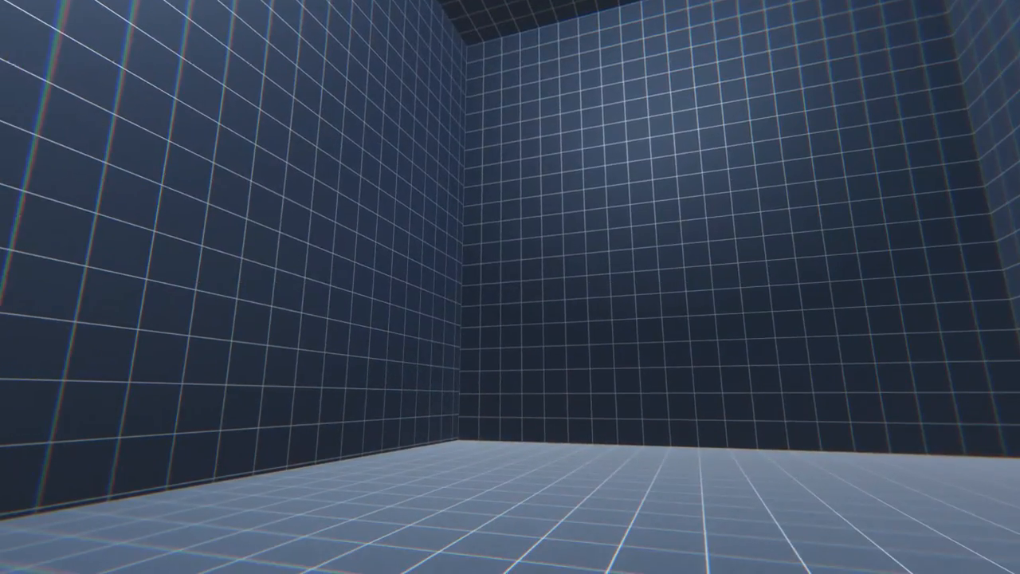
{"action": "mouse_move", "coordinate": [510, 287]}
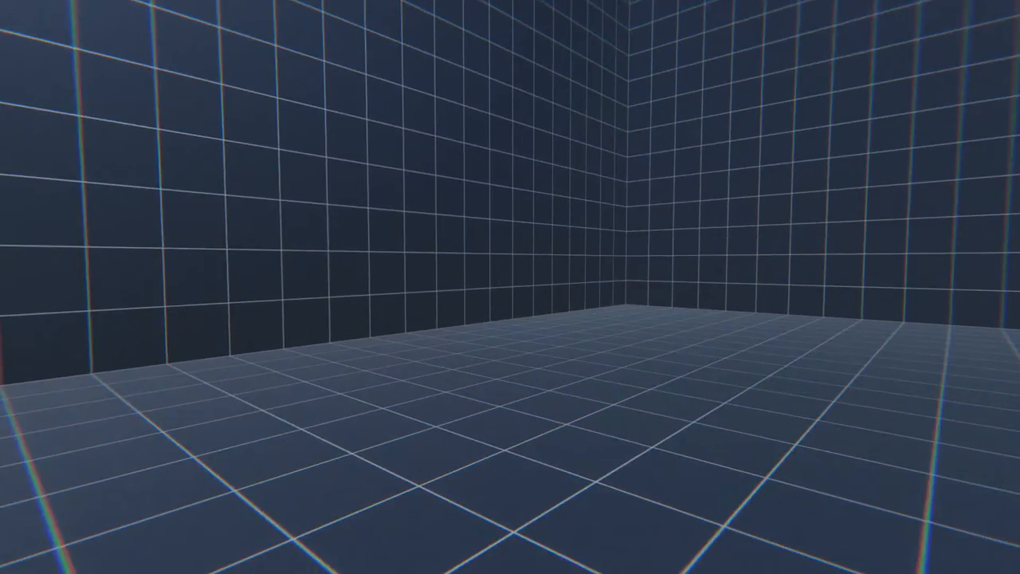
{"action": "mouse_move", "coordinate": [510, 286]}
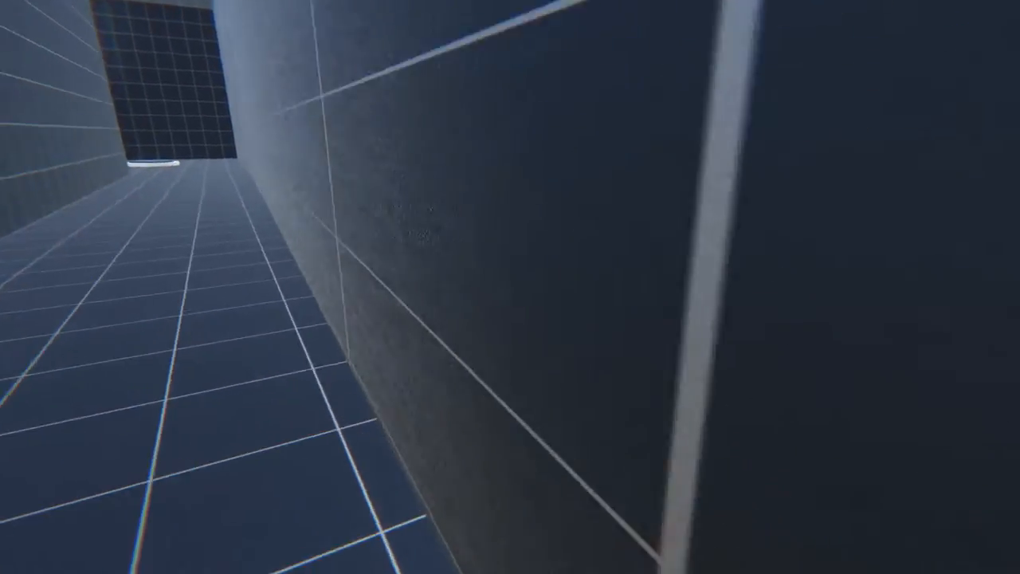
{"action": "mouse_move", "coordinate": [509, 287]}
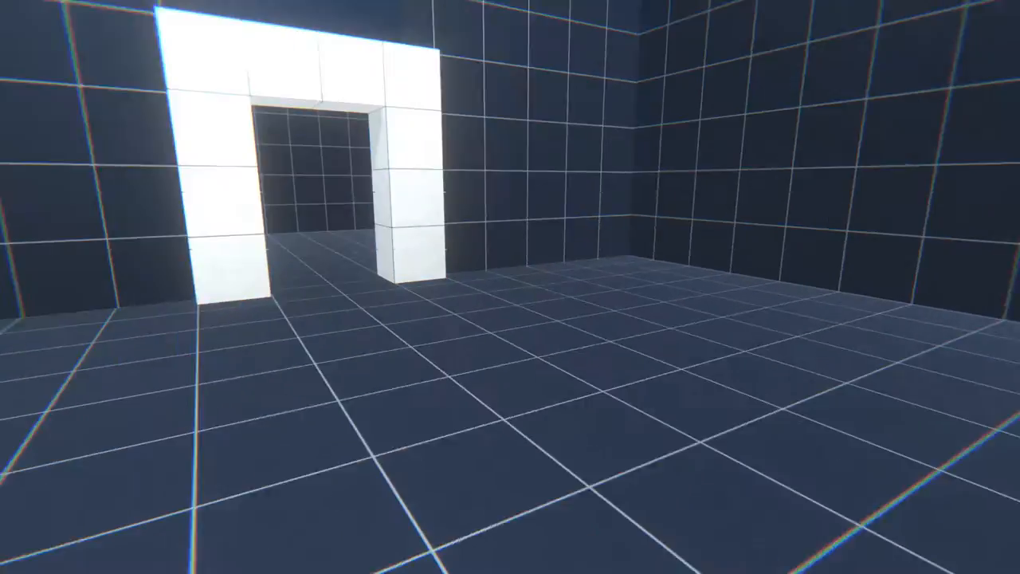
{"action": "mouse_move", "coordinate": [509, 287]}
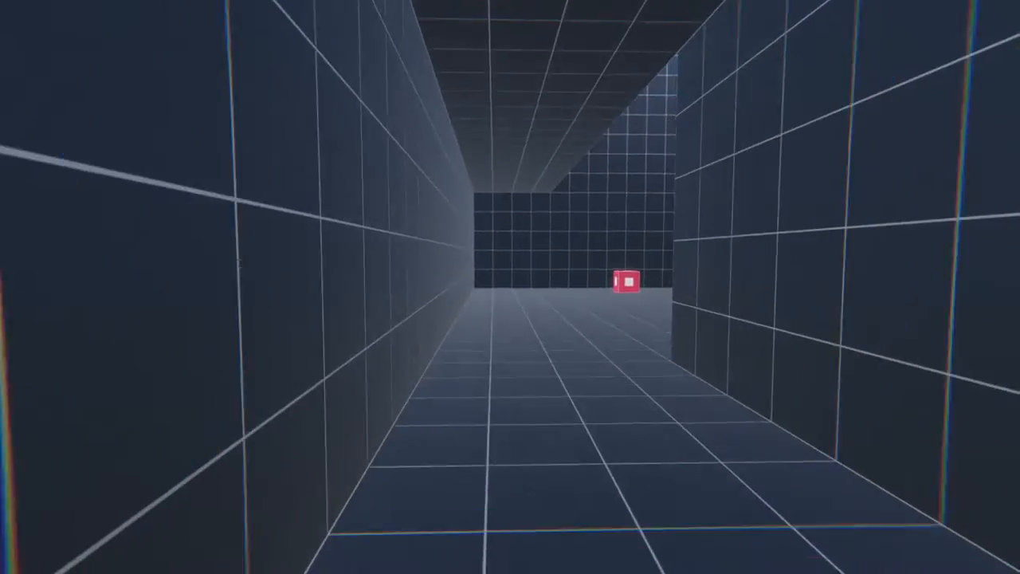
{"action": "key", "text": "w"}
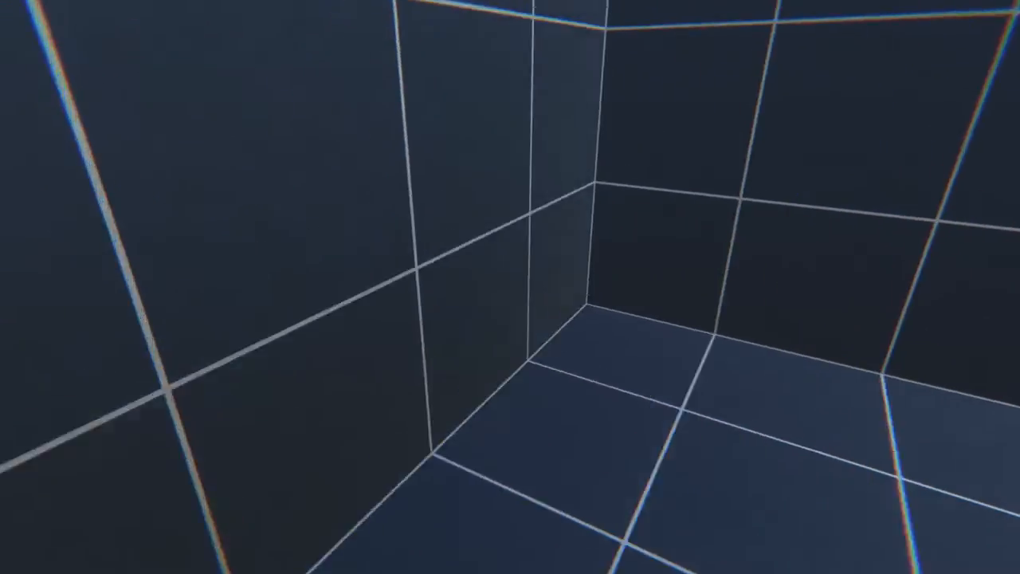
{"action": "key", "text": "Escape"}
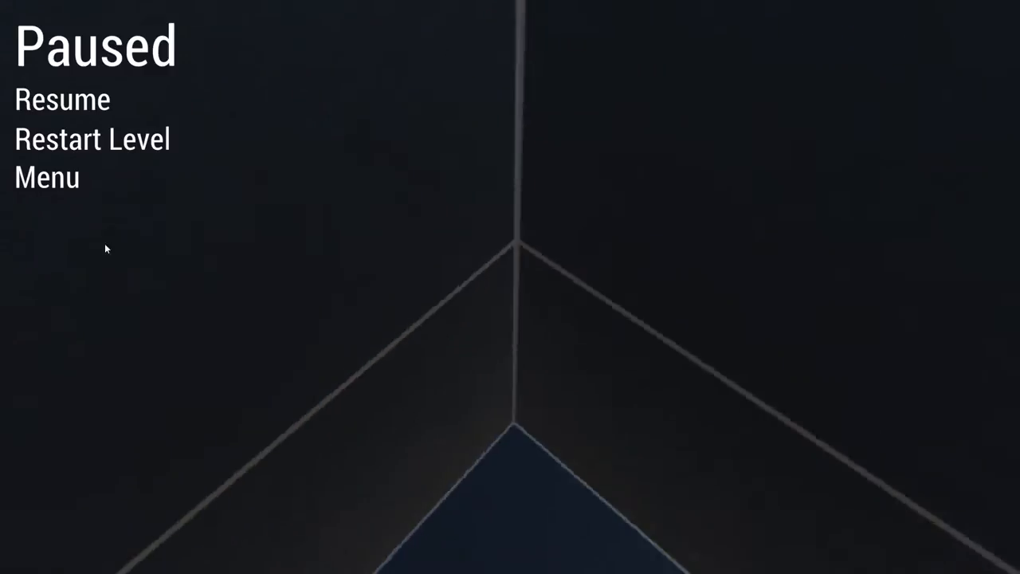
{"action": "left_click", "coordinate": [62, 99]}
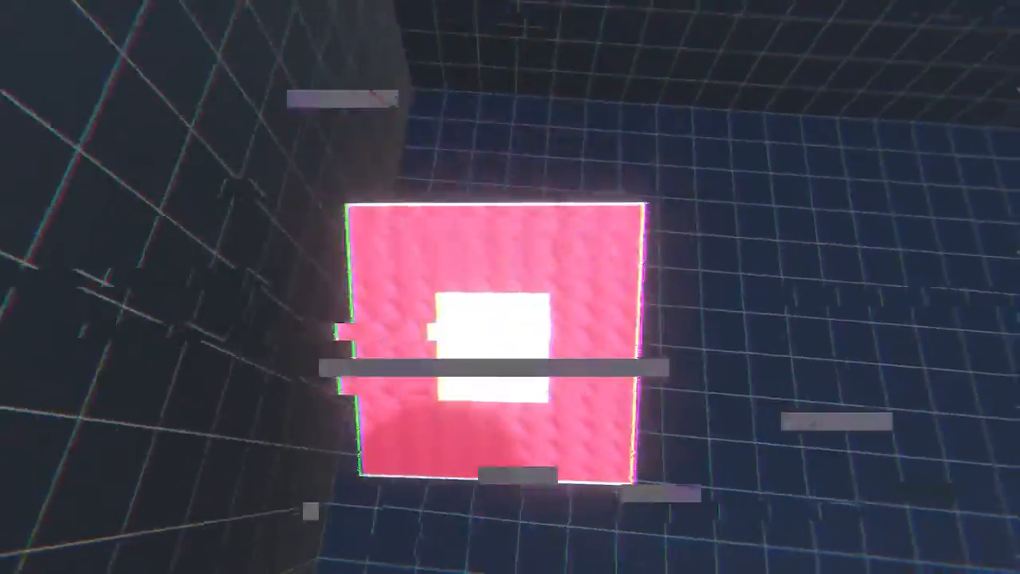
{"action": "mouse_move", "coordinate": [510, 287]}
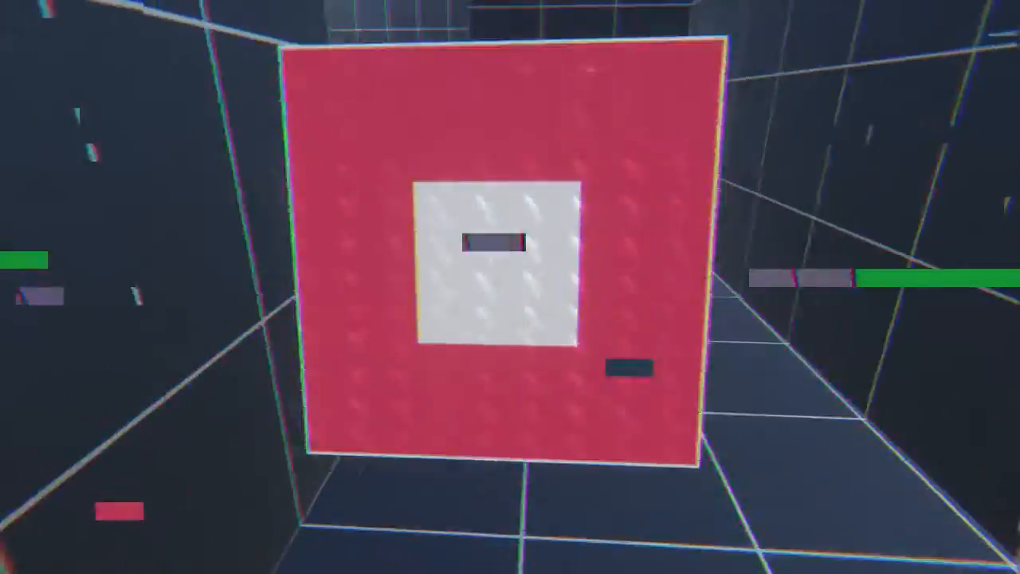
{"action": "mouse_move", "coordinate": [510, 287]}
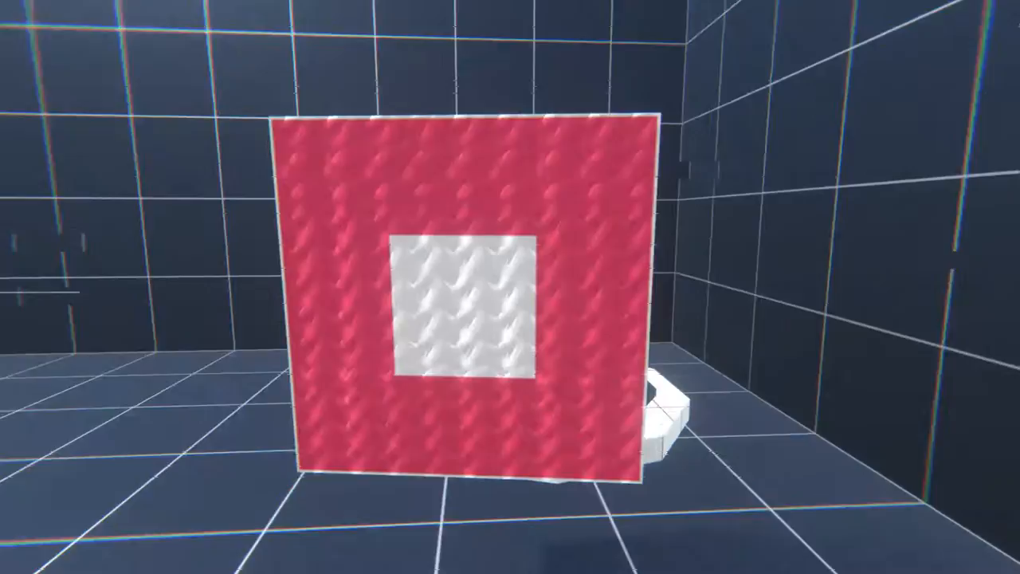